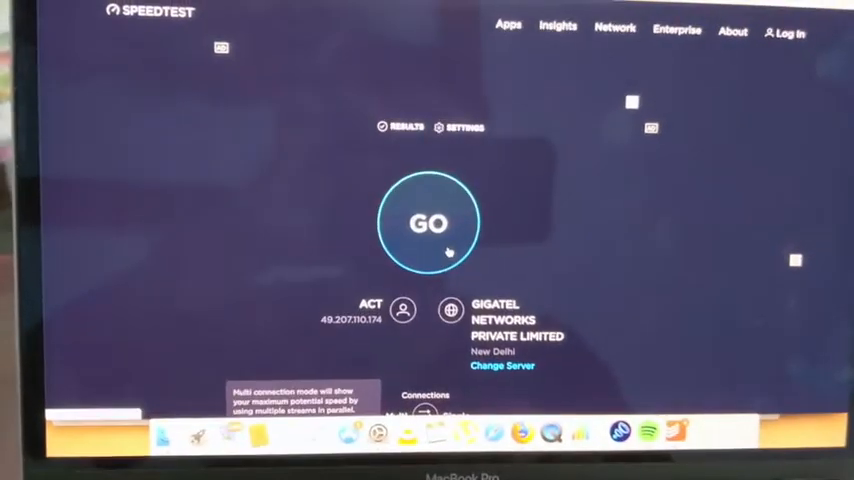
Run a Speedtest on the ACT broadband connection and wait for it to finish
click(428, 222)
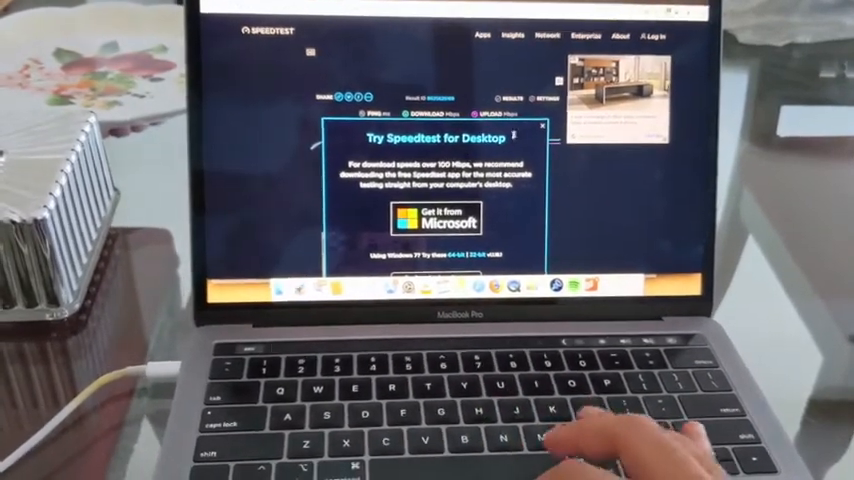
Dismiss the desktop-app popup to view the 147.77/151.11 Mbps results and start another test
click(538, 126)
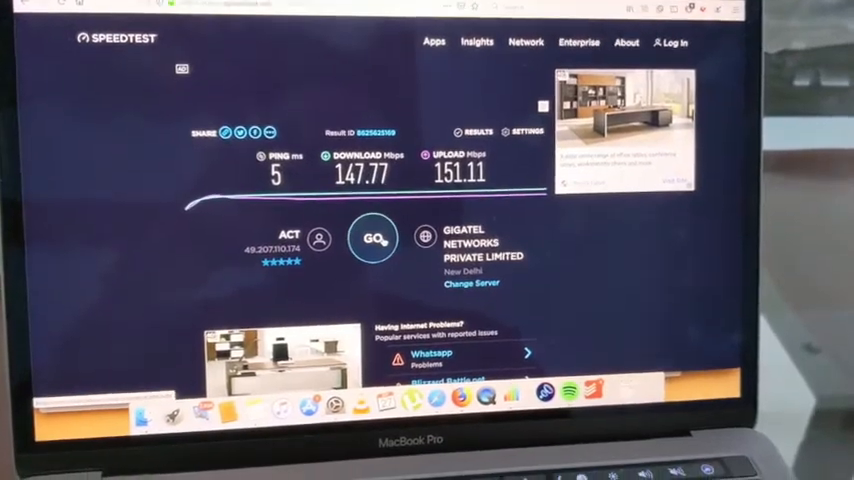
click(372, 238)
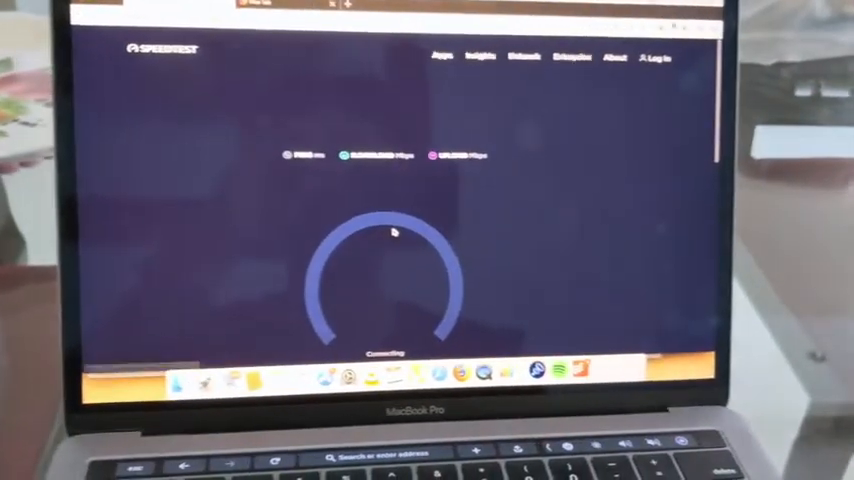